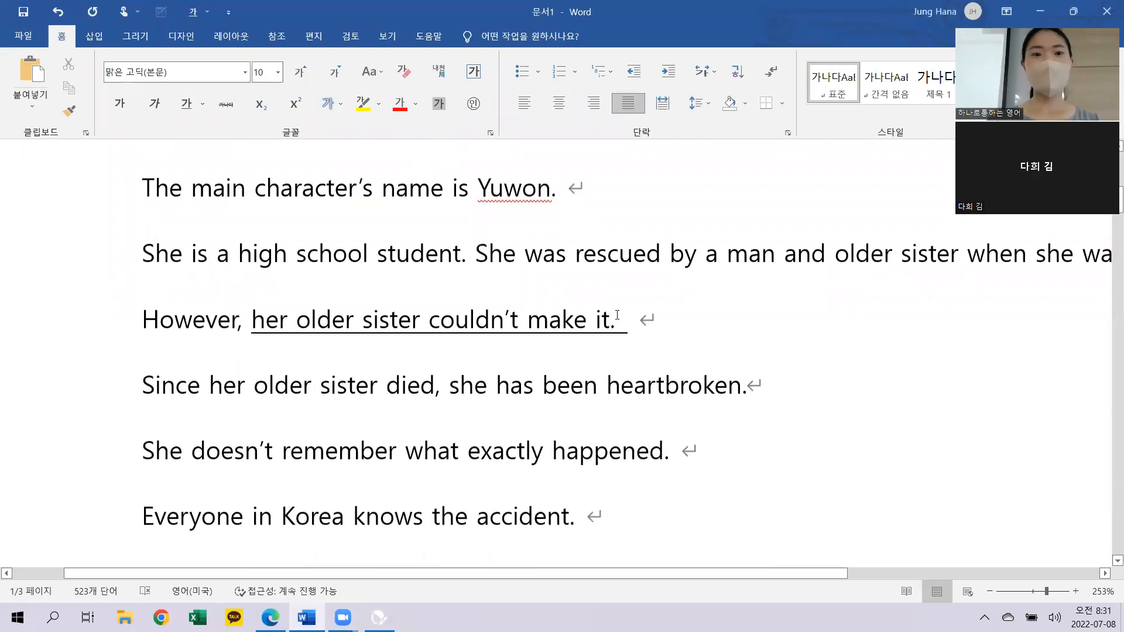
# Step: Review the dialogue notes, checking lines such as 'I worked hard for nothing' along the way
pyautogui.scroll(-3)
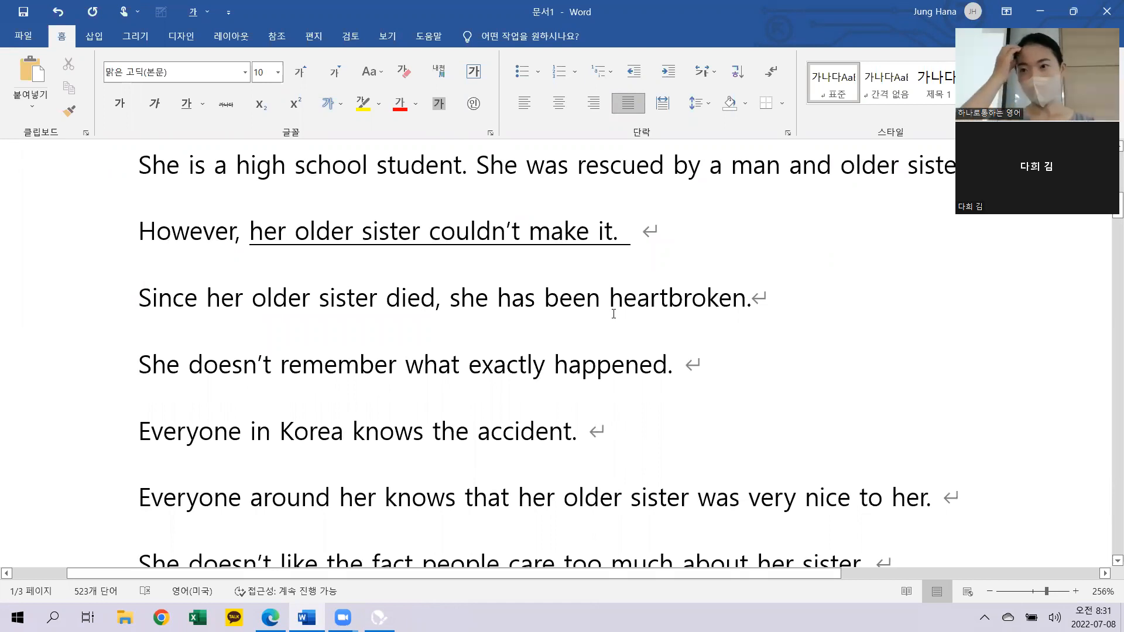
pyautogui.moveTo(727, 241)
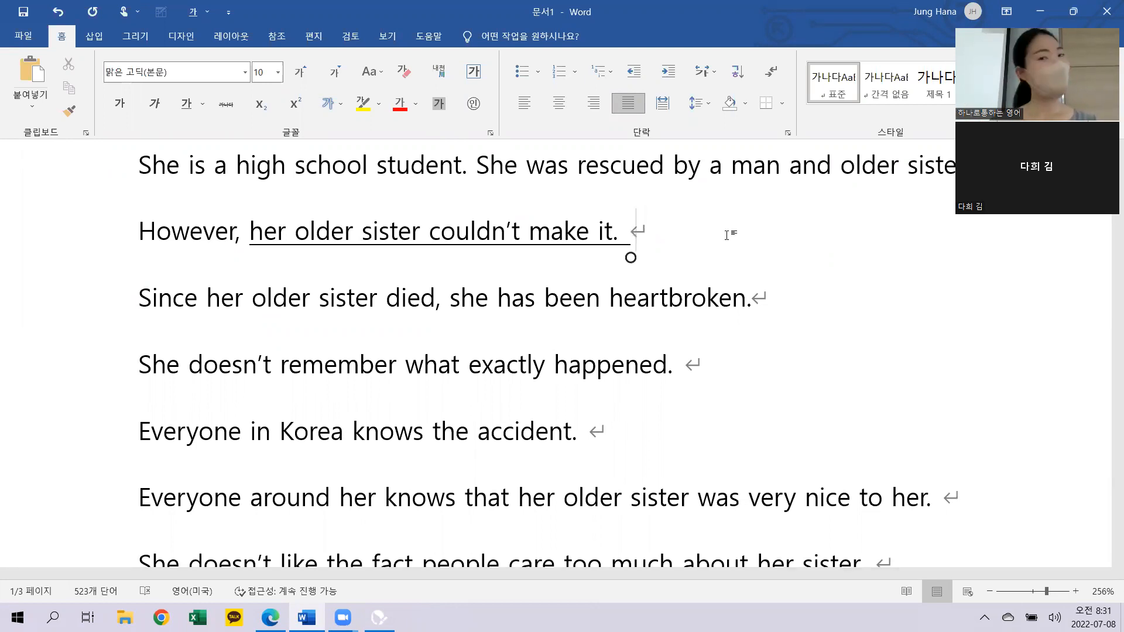
pyautogui.scroll(-3)
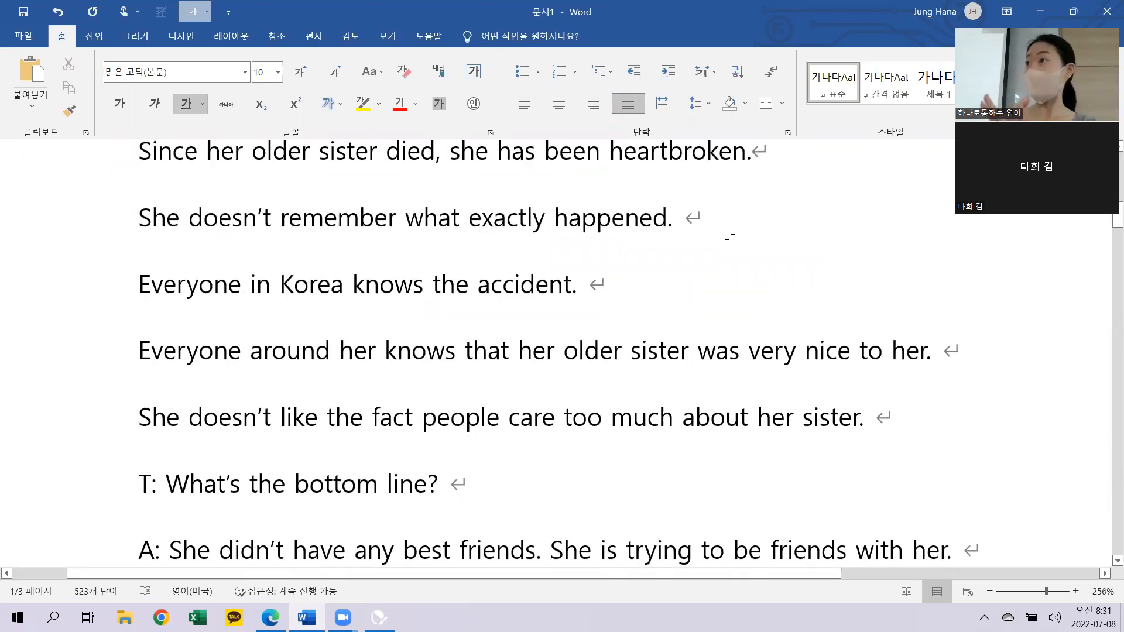
pyautogui.scroll(-3)
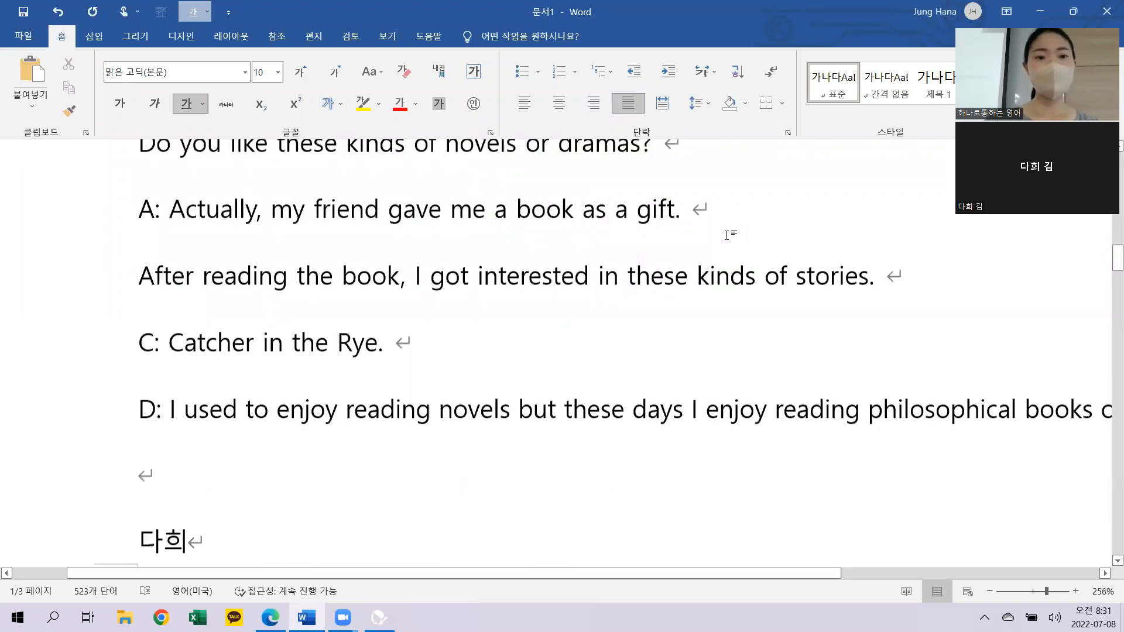
pyautogui.scroll(-3)
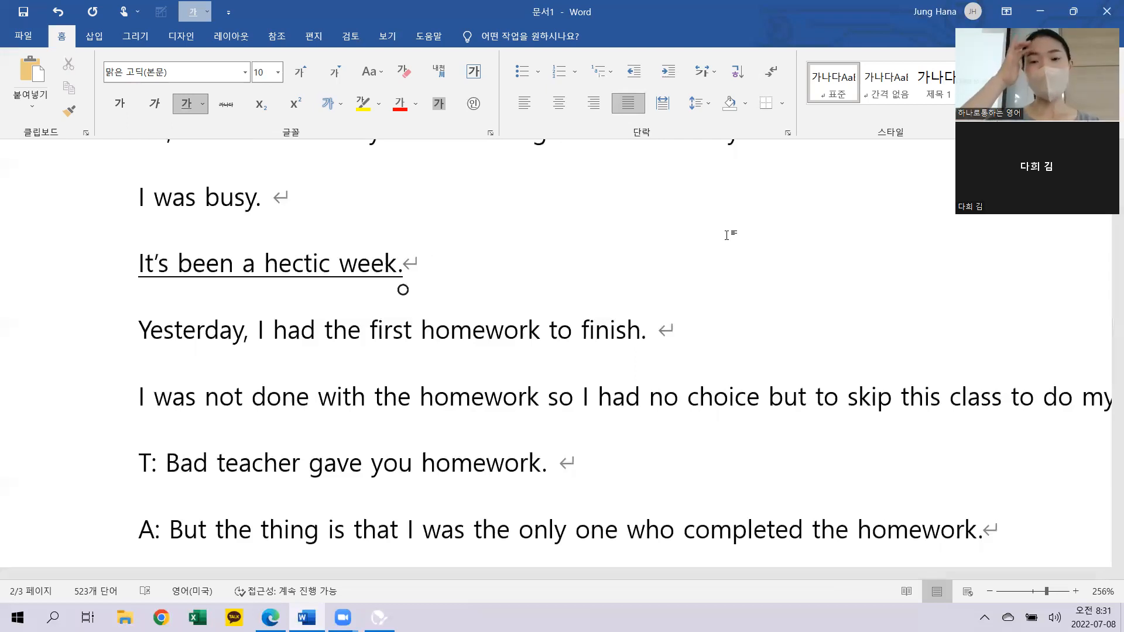
pyautogui.scroll(-3)
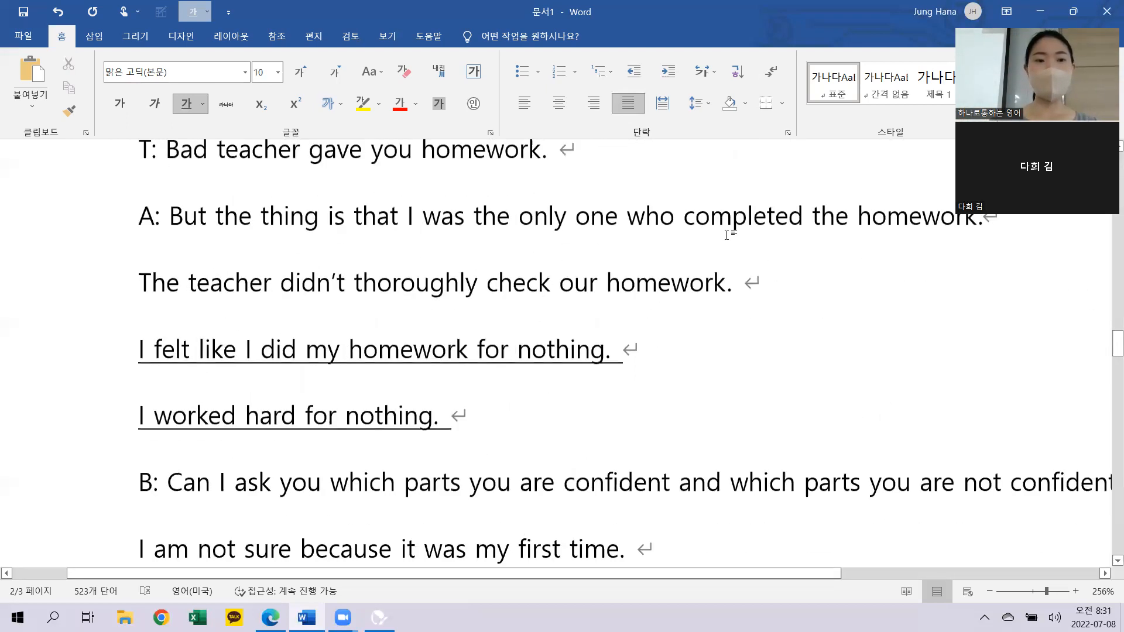
pyautogui.scroll(-3)
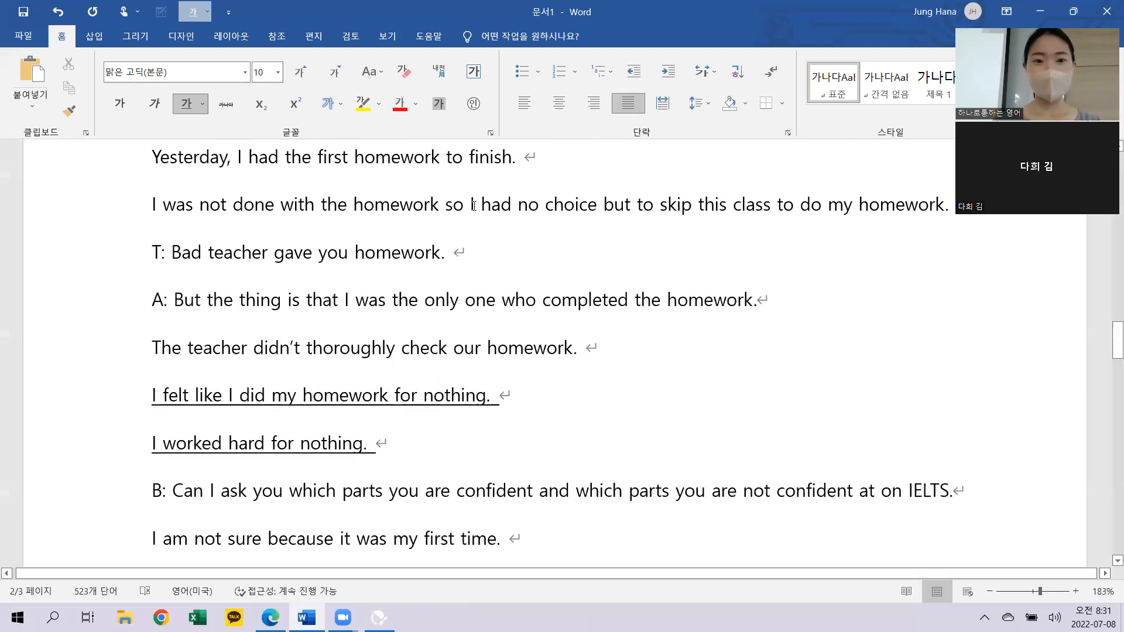
pyautogui.moveTo(472, 204); pyautogui.dragTo(936, 204)
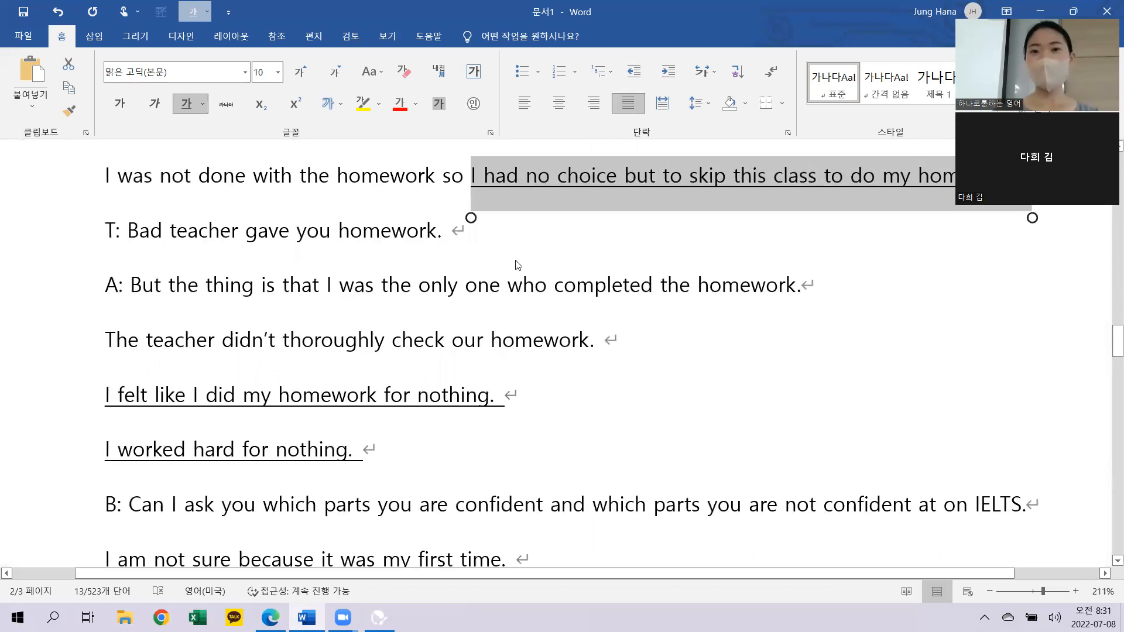
pyautogui.moveTo(749, 293)
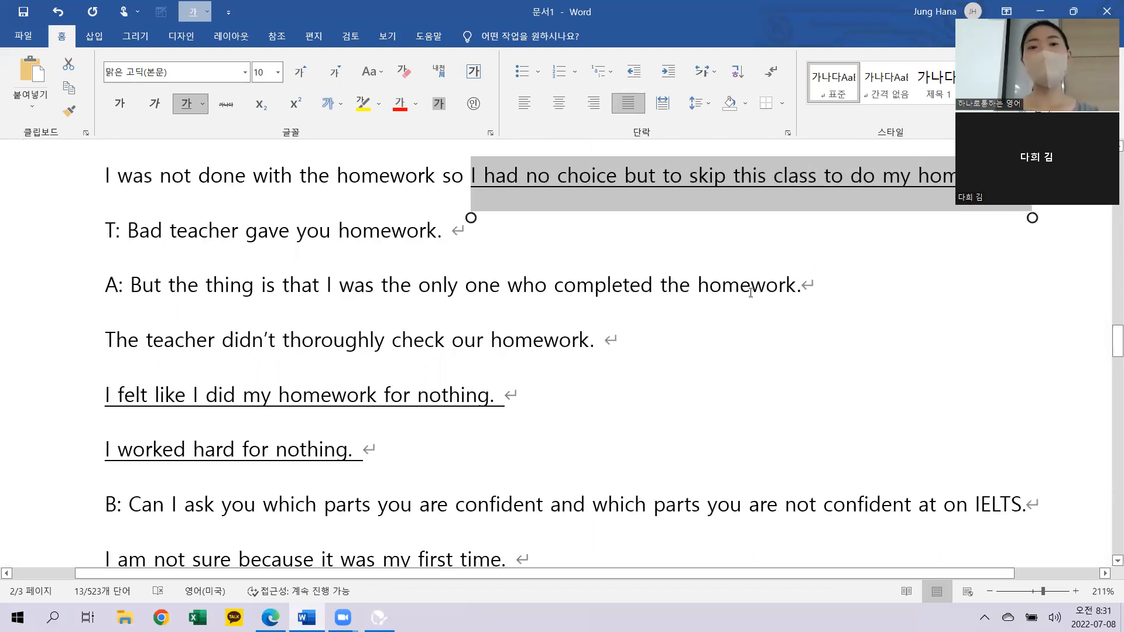
pyautogui.click(289, 429)
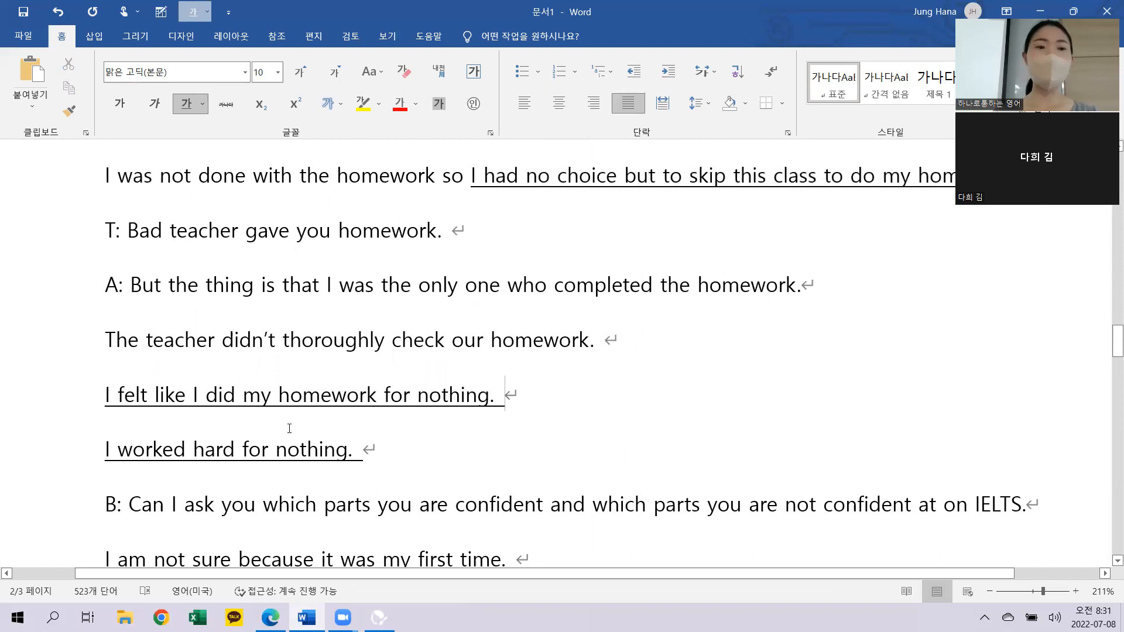
pyautogui.scroll(-3)
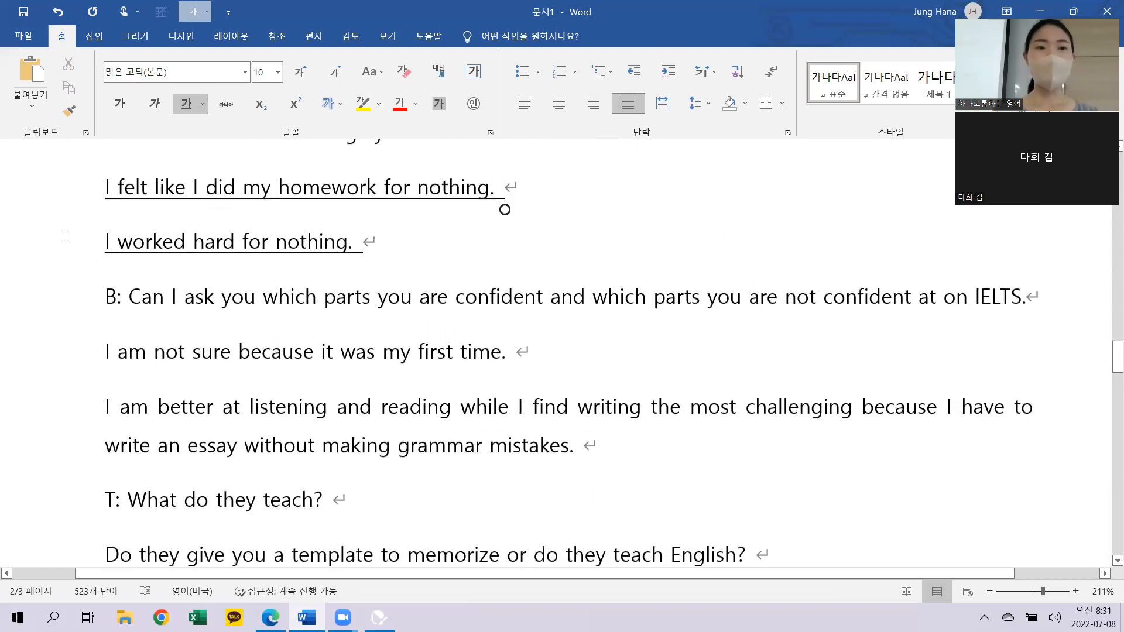
pyautogui.tripleClick(208, 241)
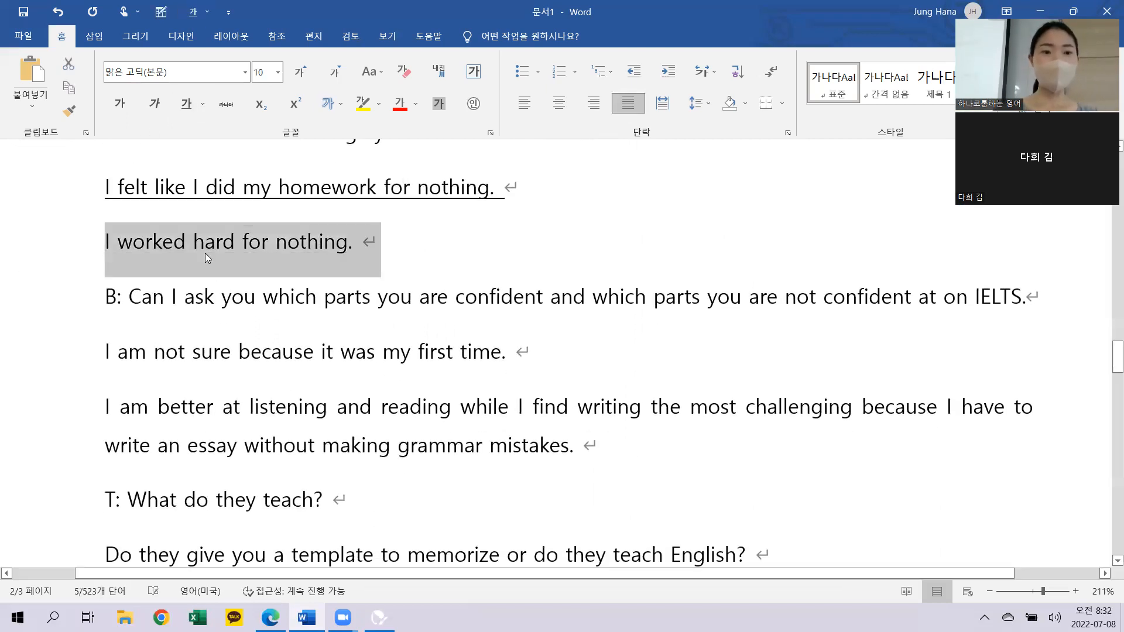
# Step: Underline the question 'Is it okay if I invite someone to the party?' to match the other lines
pyautogui.scroll(-3)
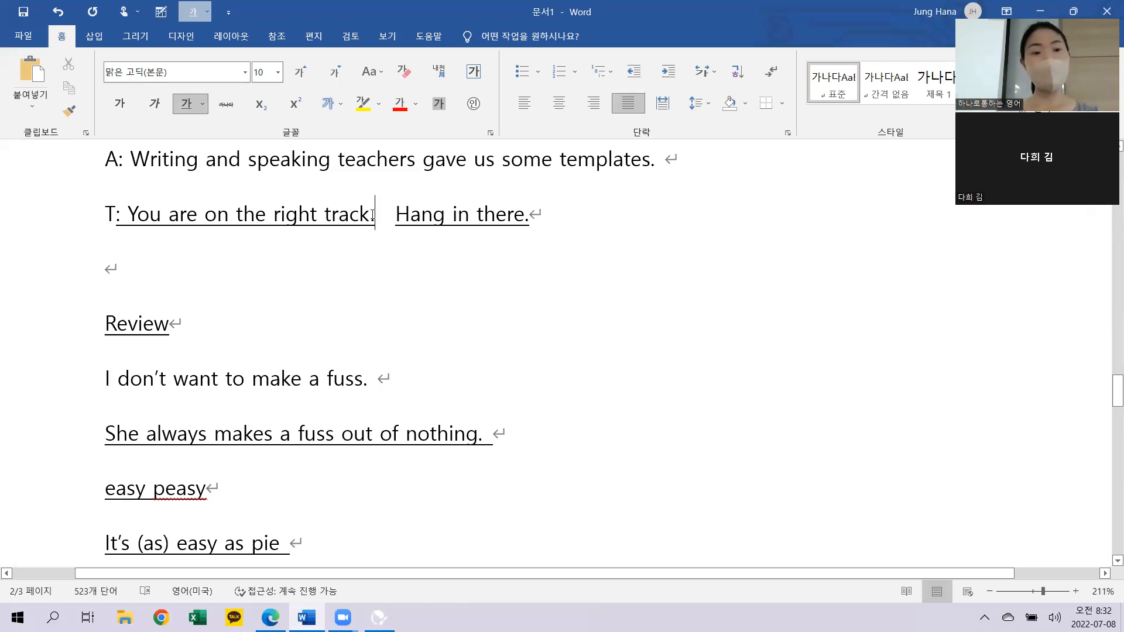
pyautogui.scroll(-3)
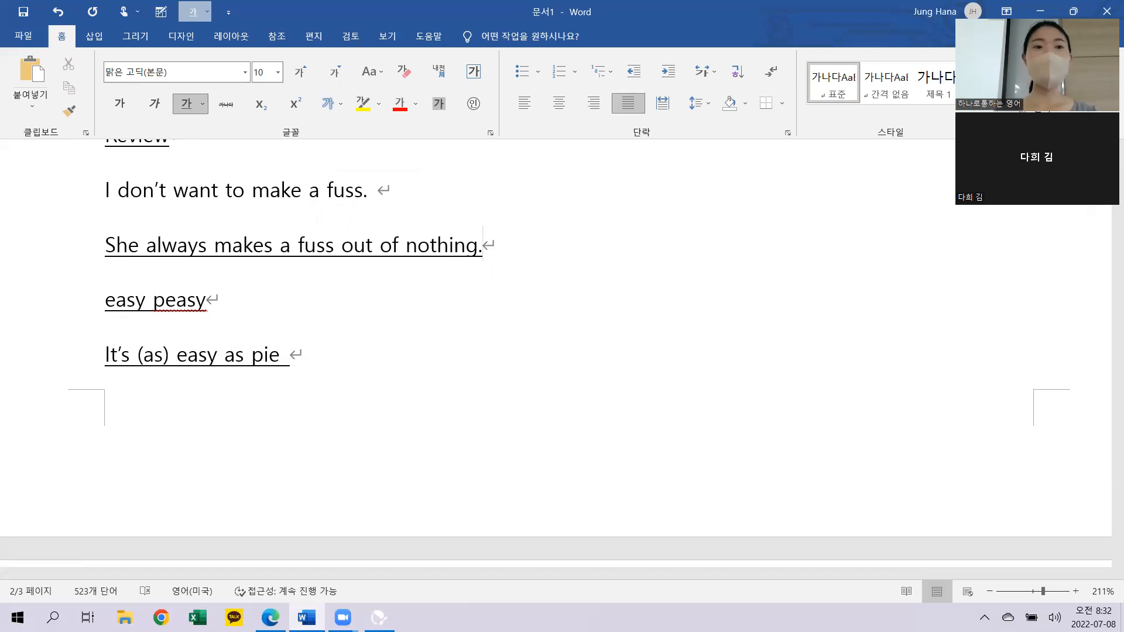
pyautogui.rightClick(175, 300)
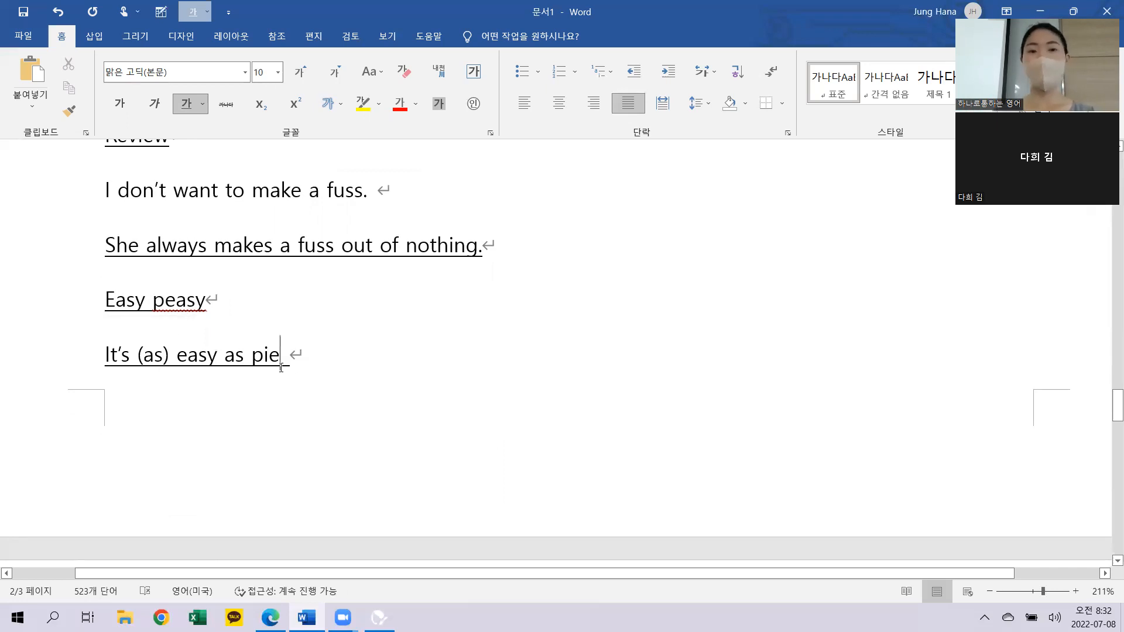
pyautogui.scroll(-3)
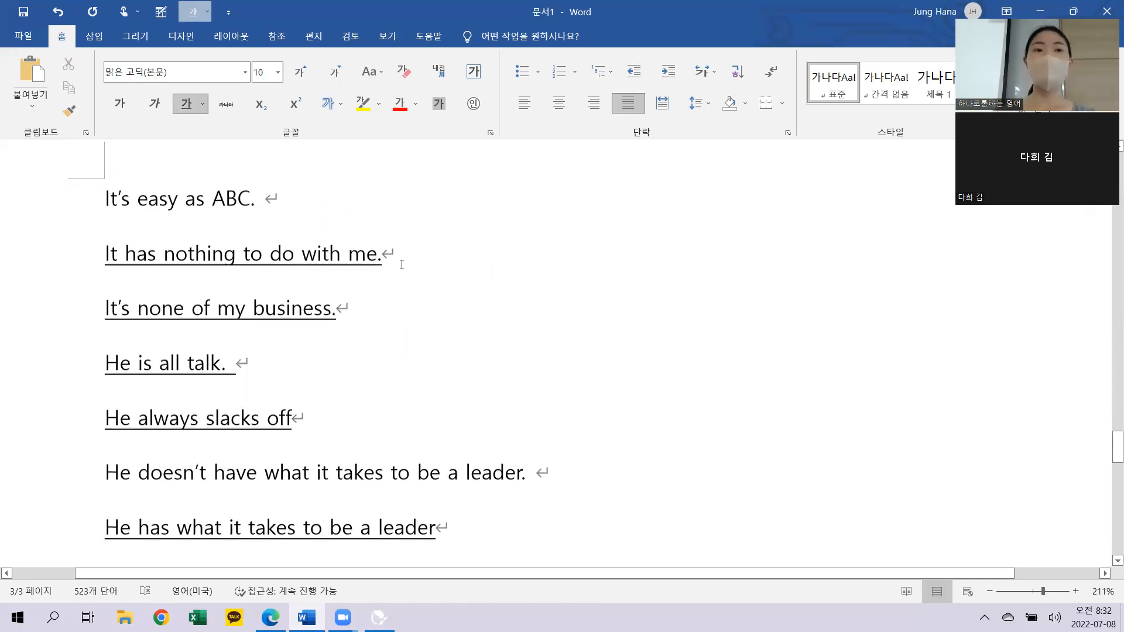
pyautogui.scroll(-3)
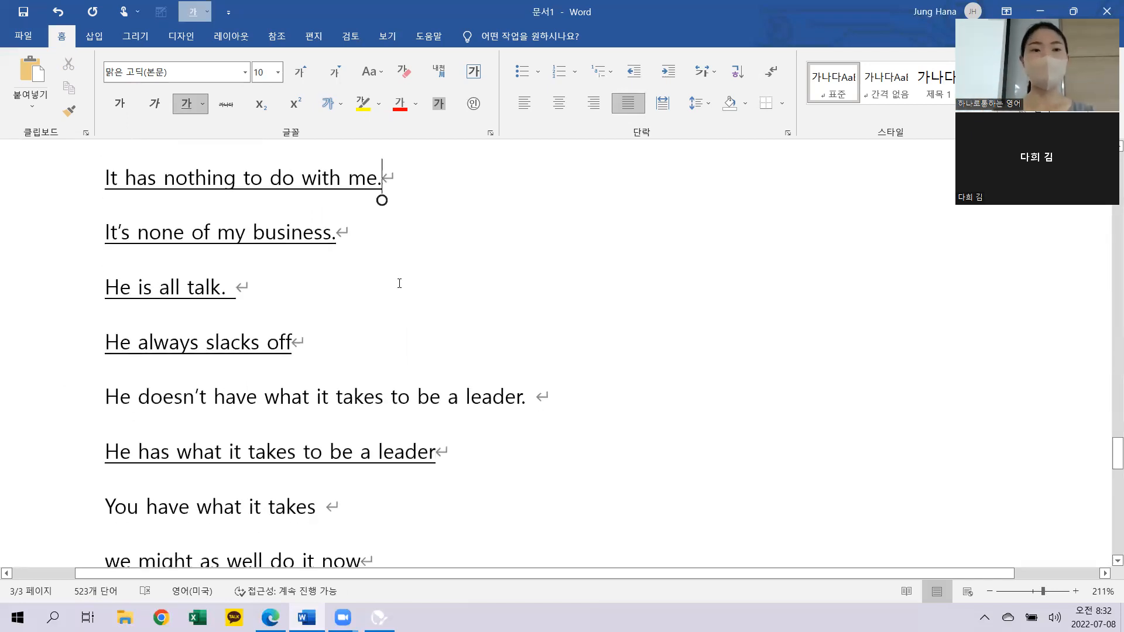
pyautogui.click(374, 233)
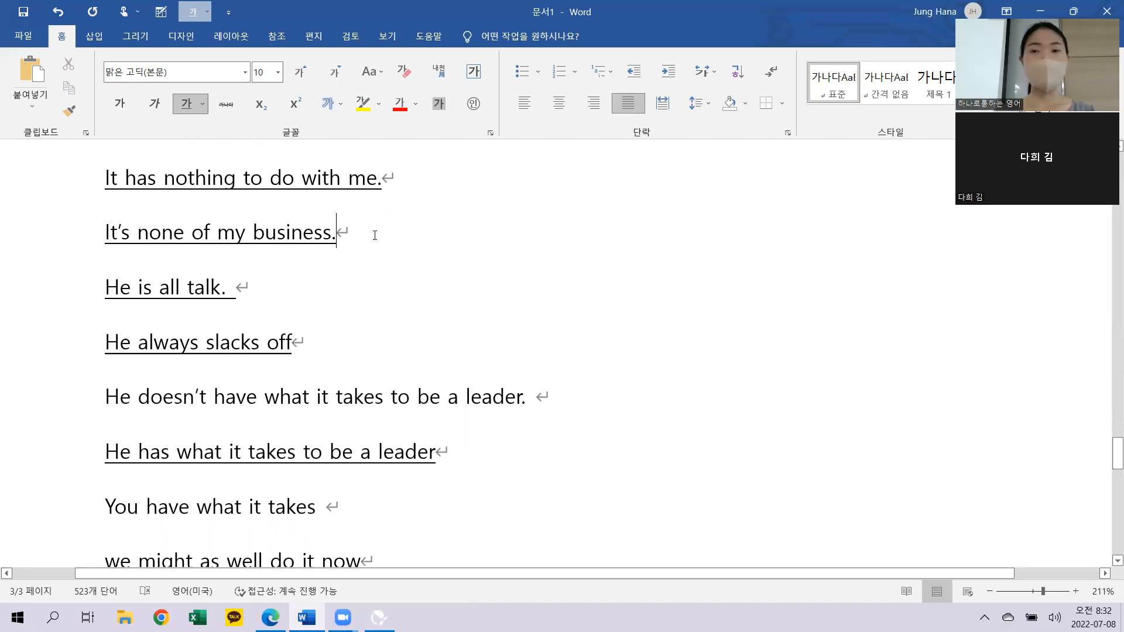
pyautogui.moveTo(84, 296)
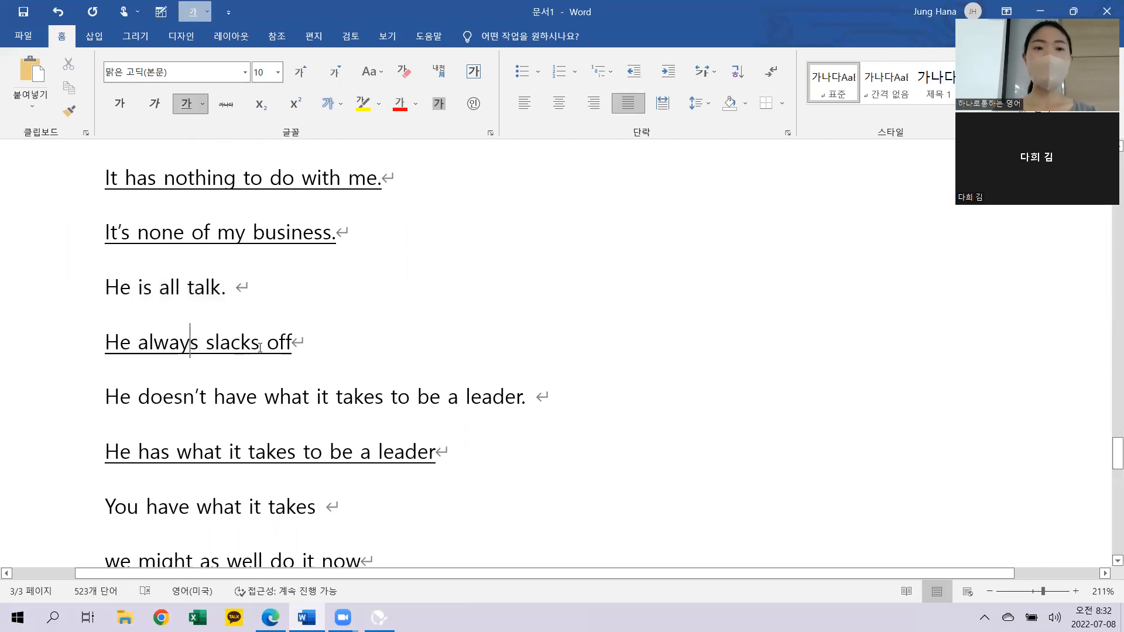
pyautogui.scroll(-3)
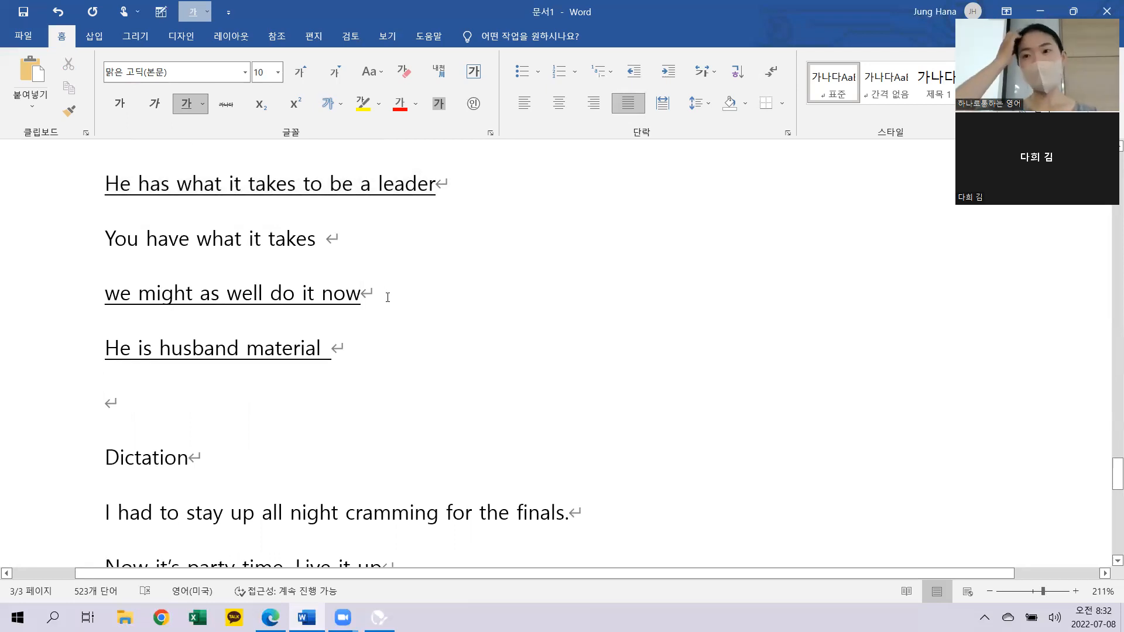
pyautogui.scroll(-3)
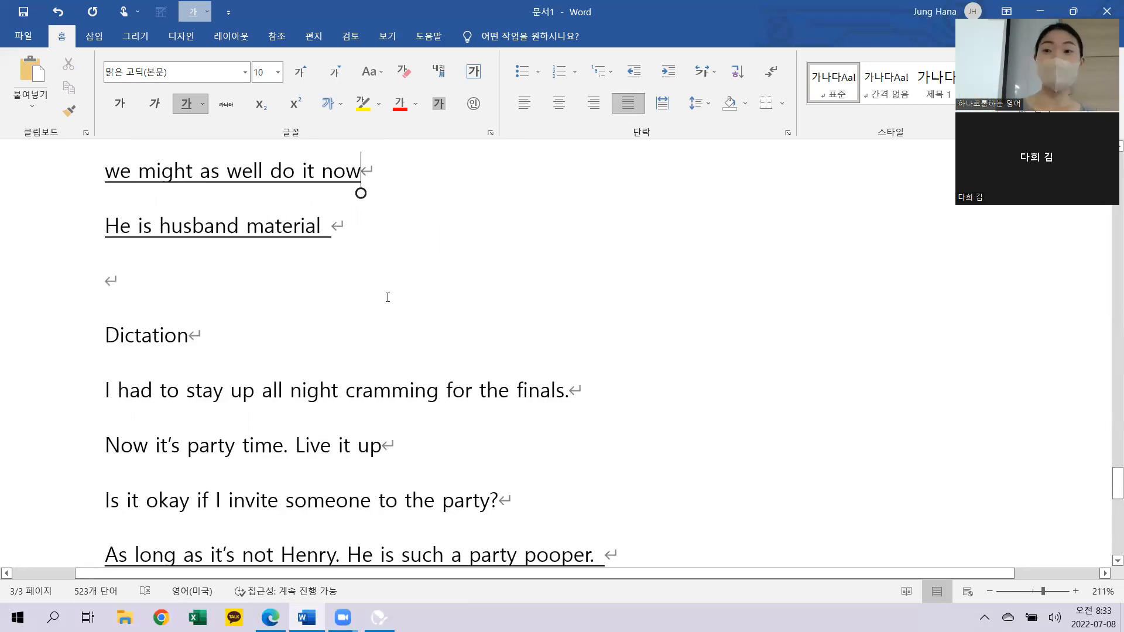
pyautogui.scroll(-3)
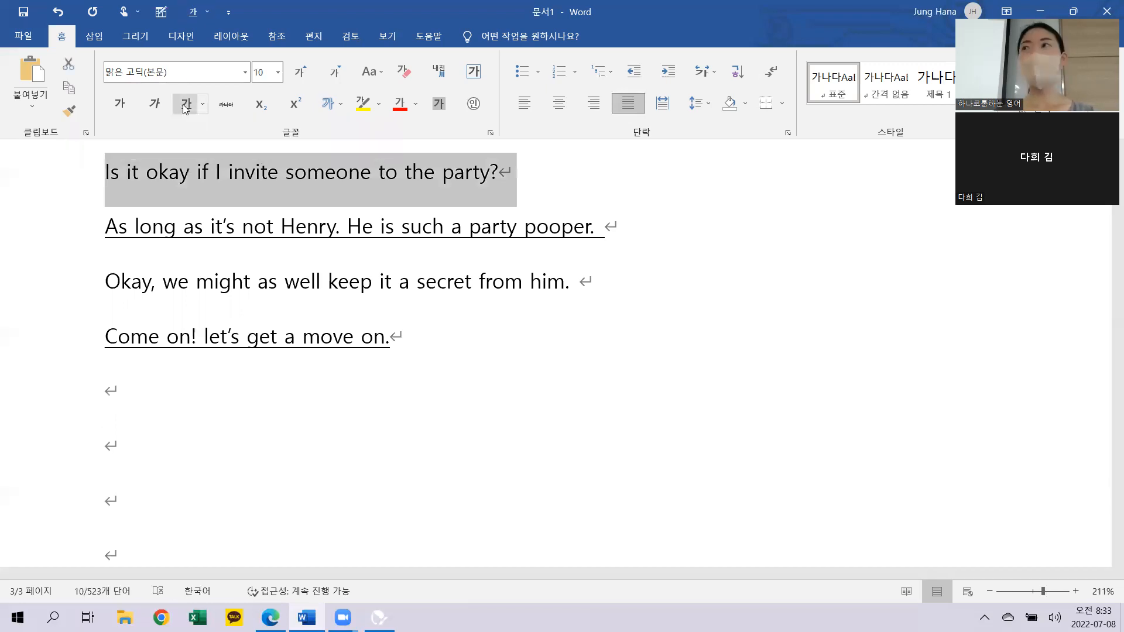
pyautogui.moveTo(186, 105)
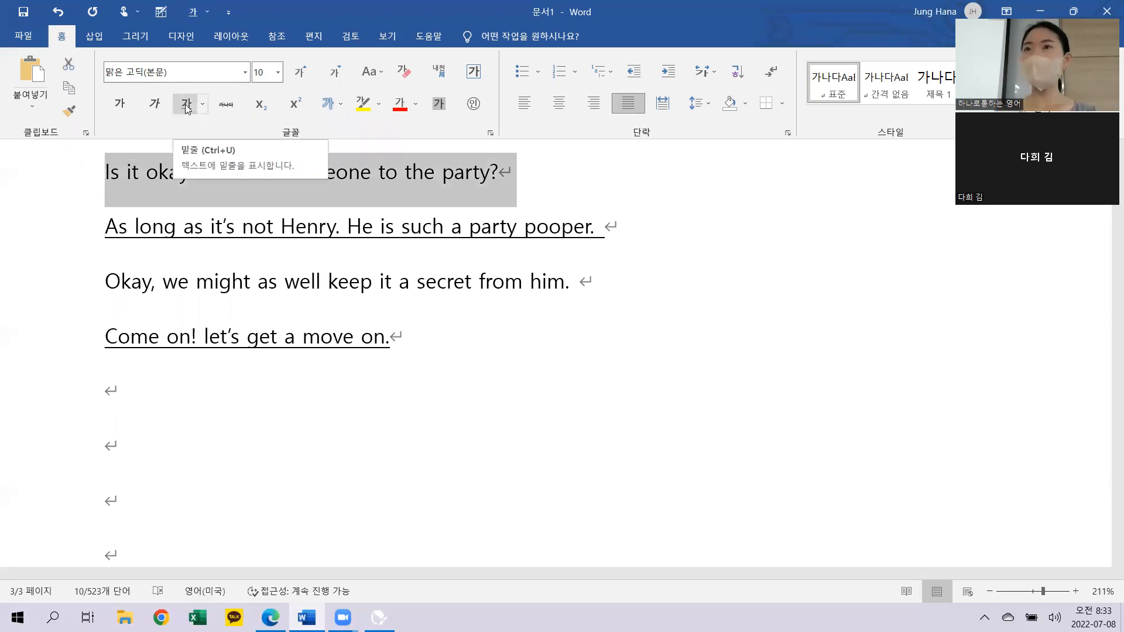
pyautogui.click(184, 103)
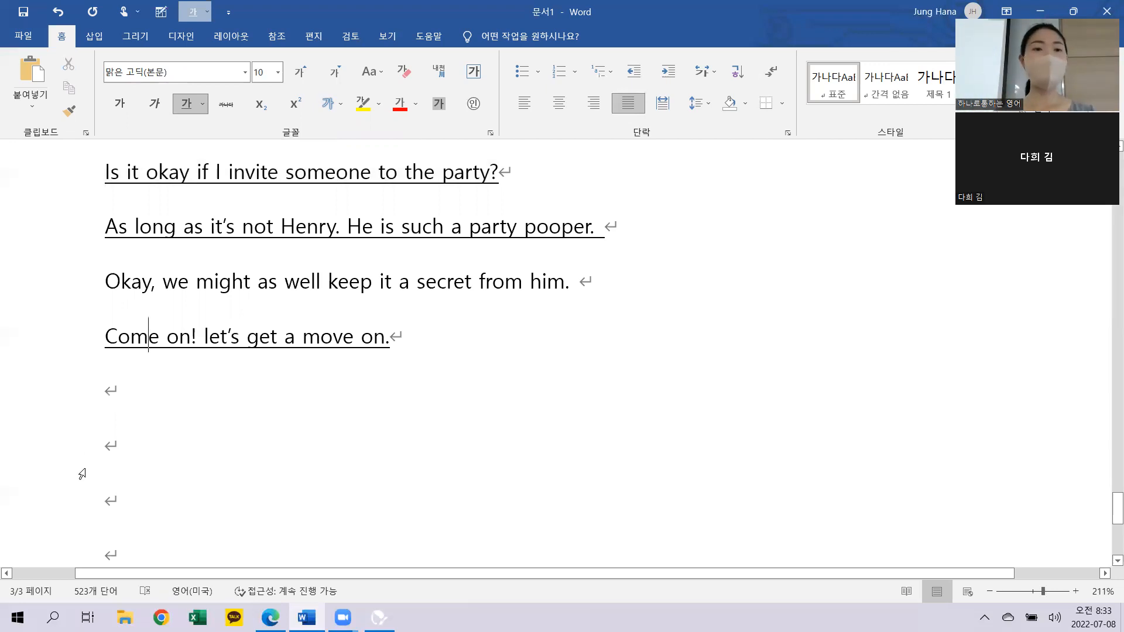
# Step: Add an 'Expressions' heading with the phrases 'She couldn't make it' and 'He has what it takes to be a leader'
pyautogui.click(229, 35)
pyautogui.write('E')
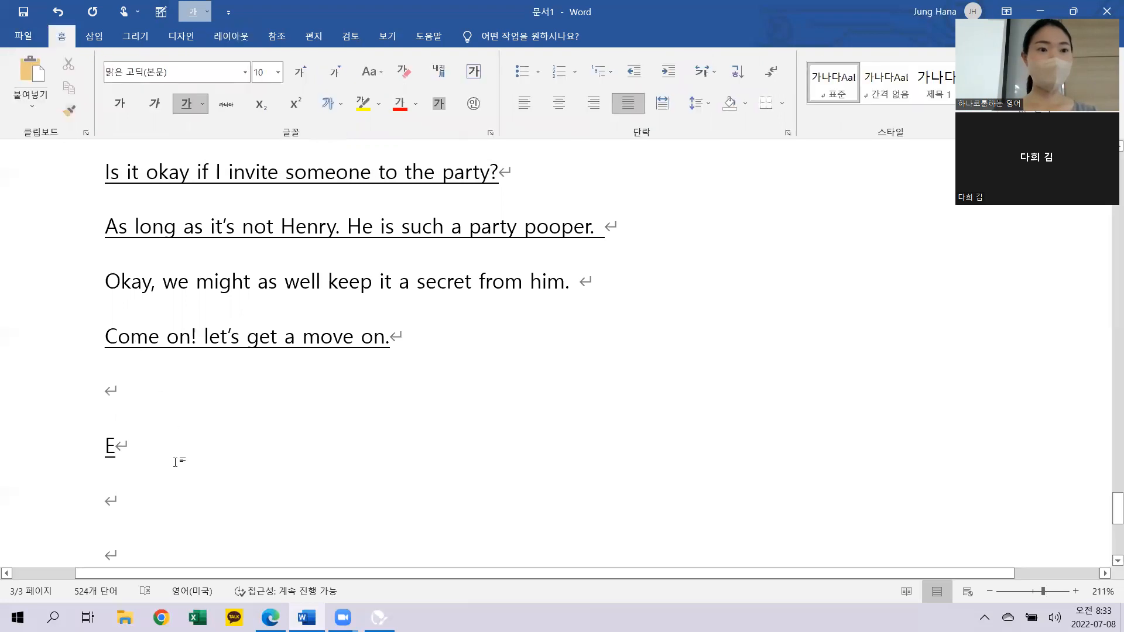
pyautogui.write('xpressions')
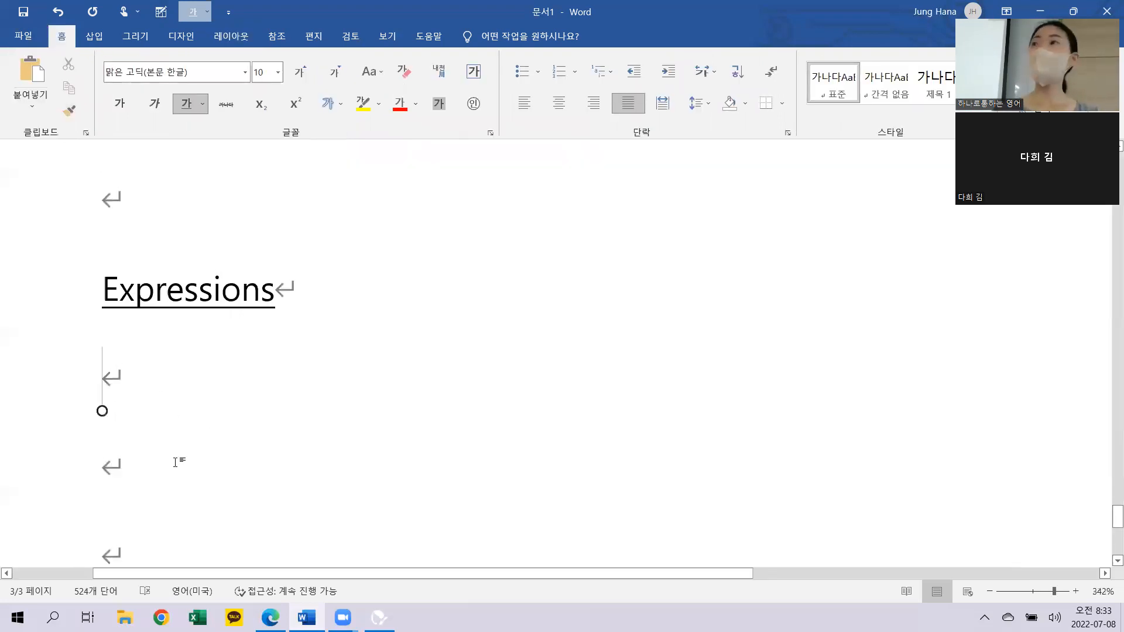
pyautogui.write("She couldn't make")
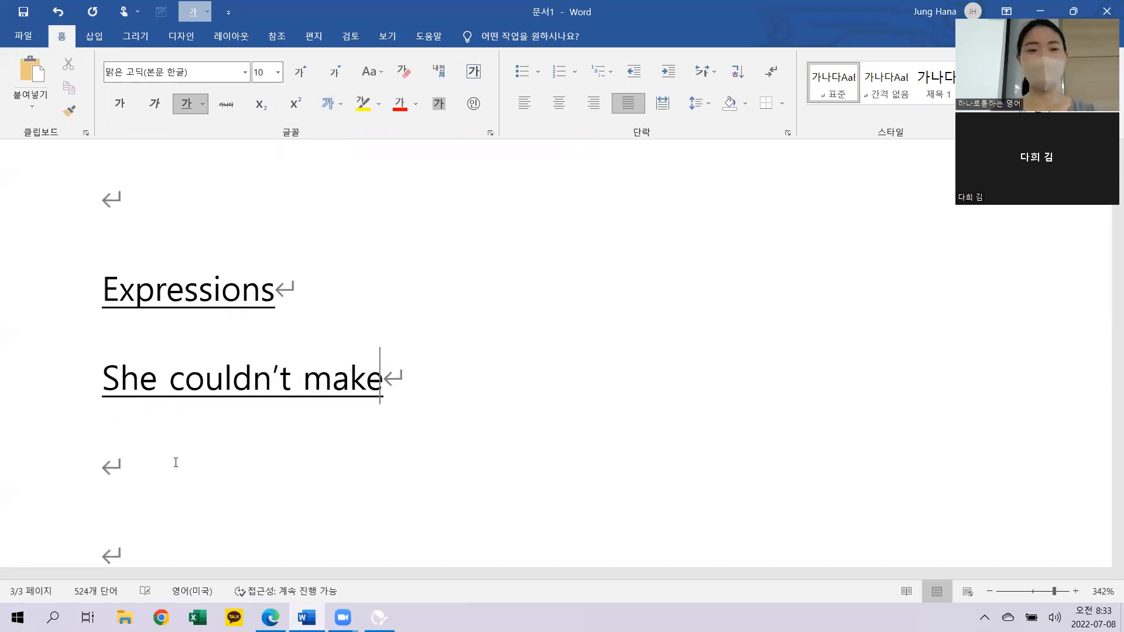
pyautogui.write('it')
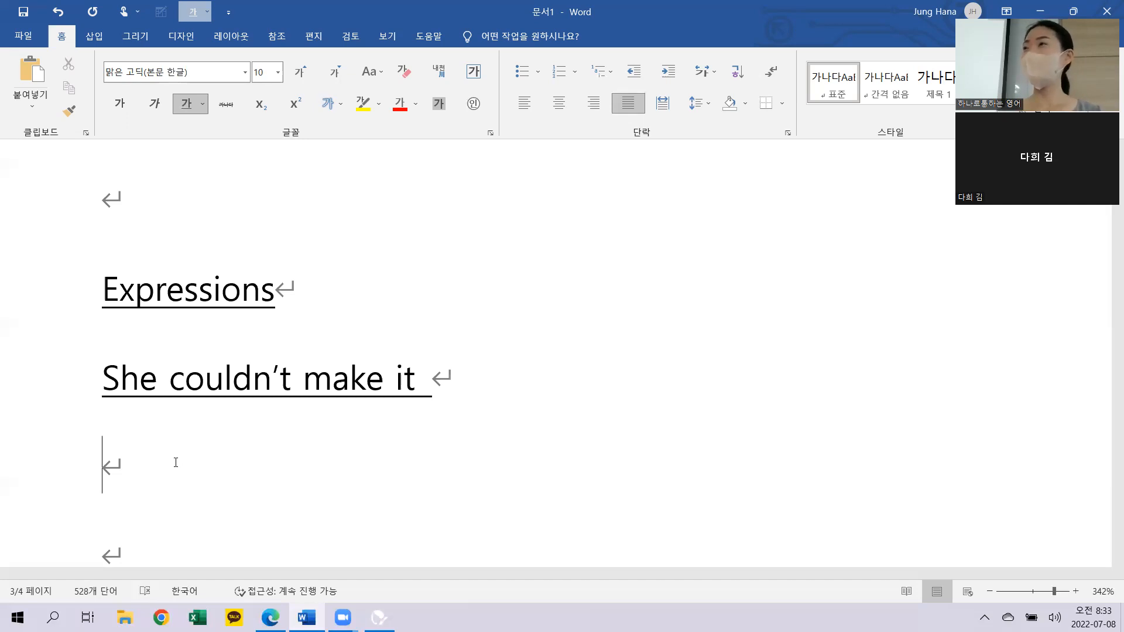
pyautogui.write('He has wh')
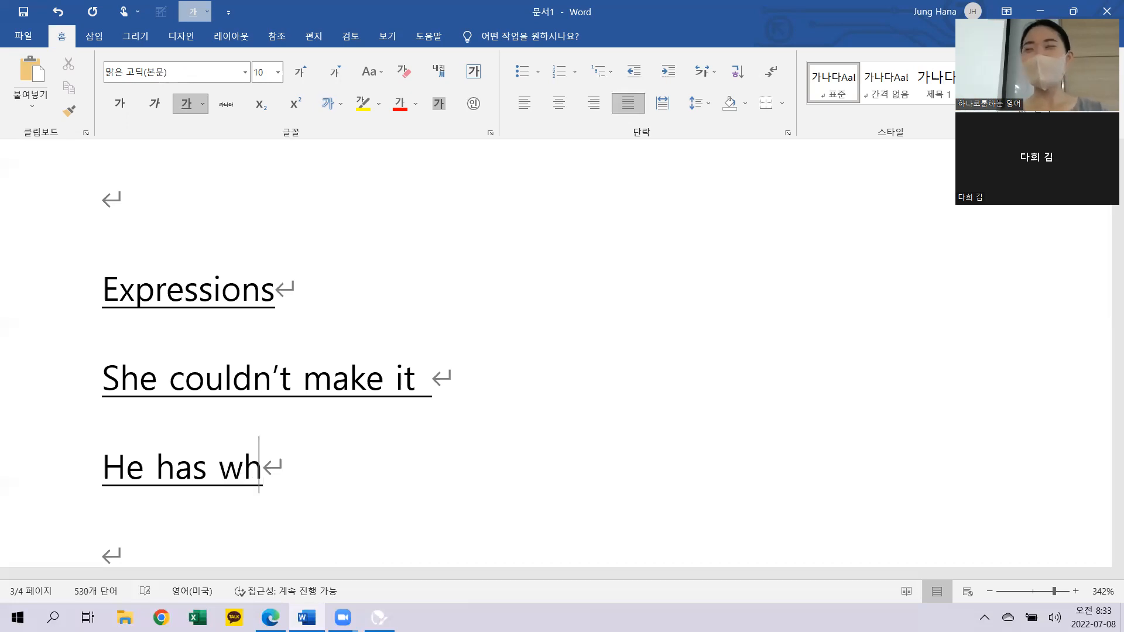
pyautogui.write('at it takes')
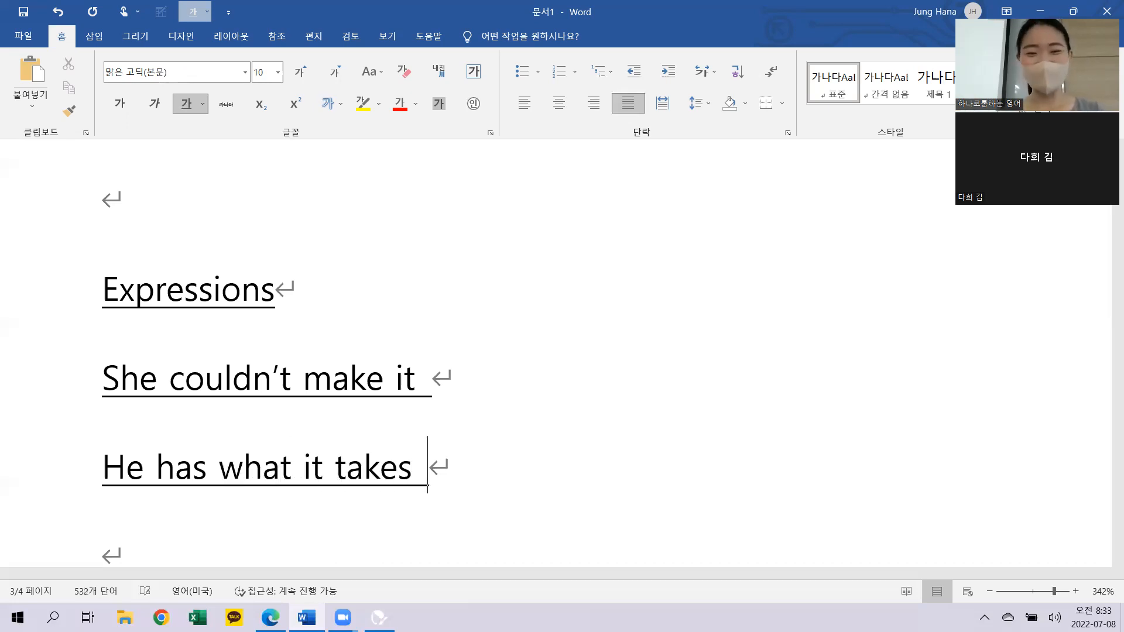
pyautogui.write('to be a leader')
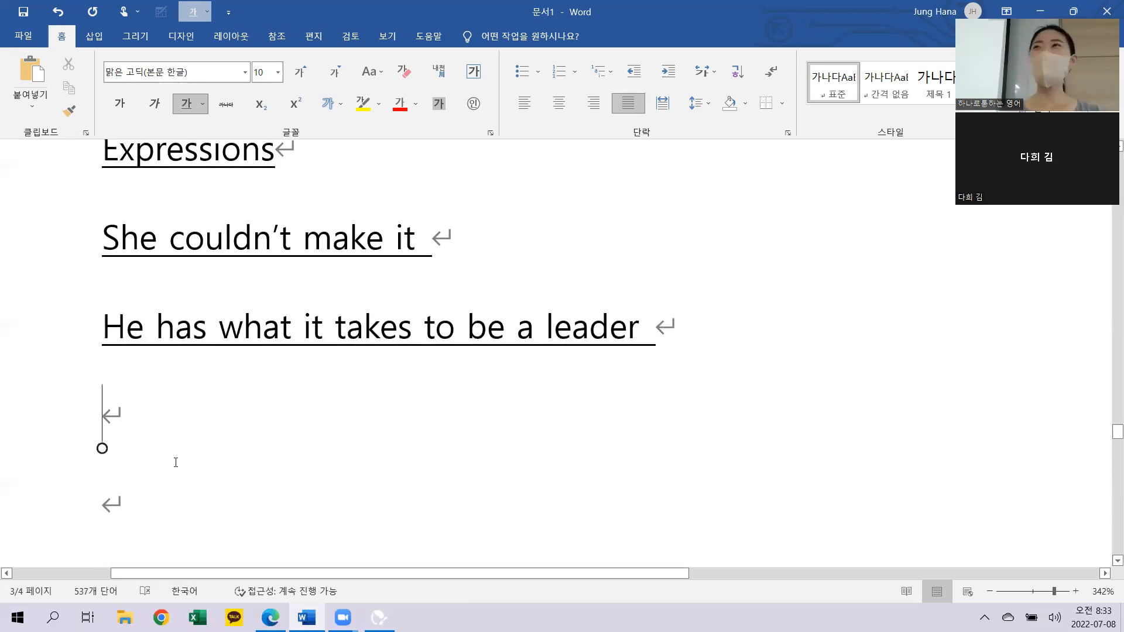
# Step: Add the remaining review phrases, ending the list with 'It's easy as pie.'
pyautogui.write('Easy peasy')
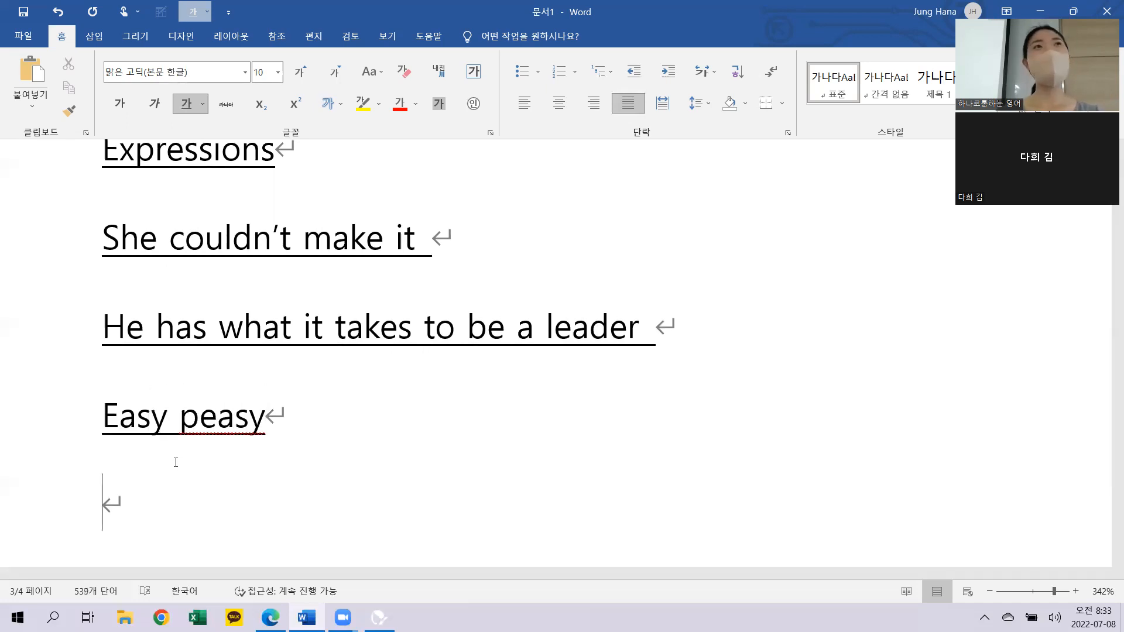
pyautogui.write('She always makes a fu')
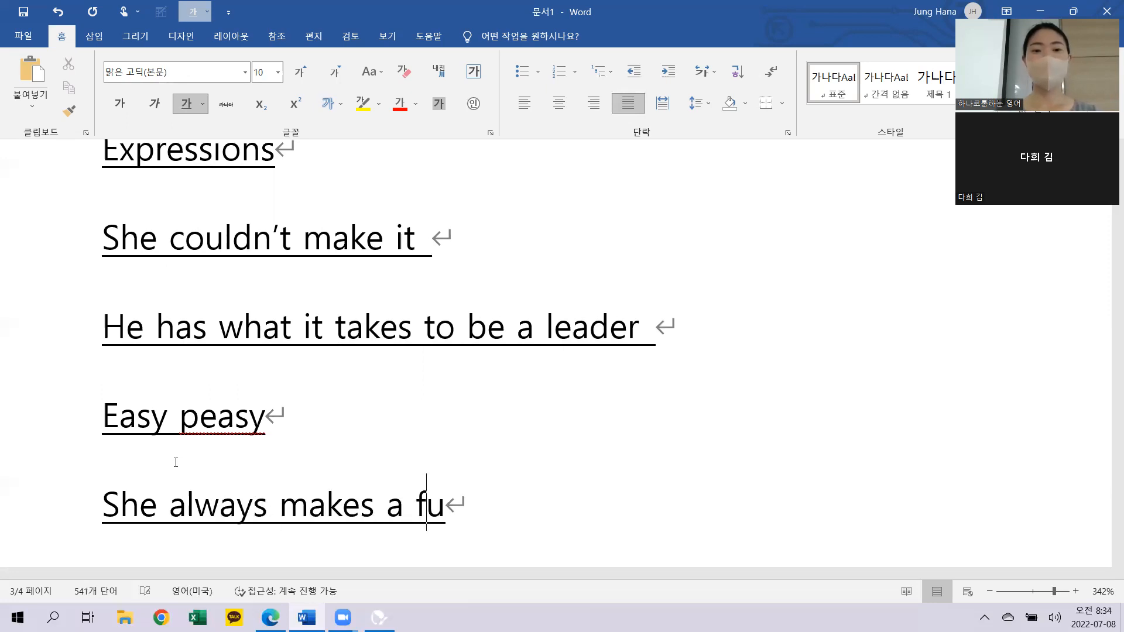
pyautogui.write('ss out of noht')
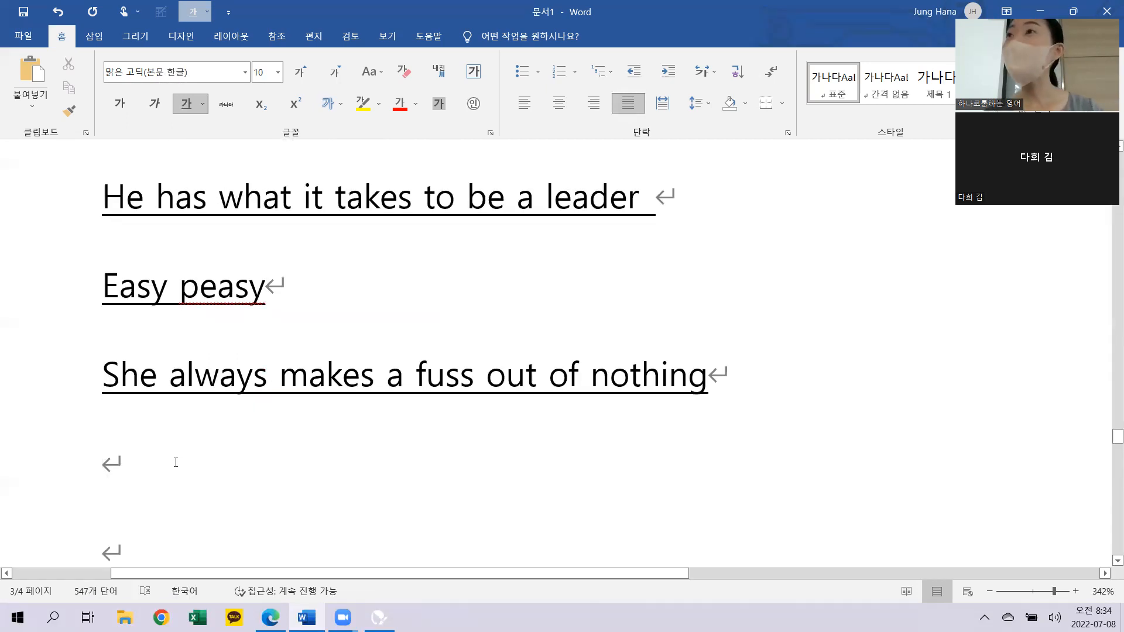
pyautogui.write("It's easy as")
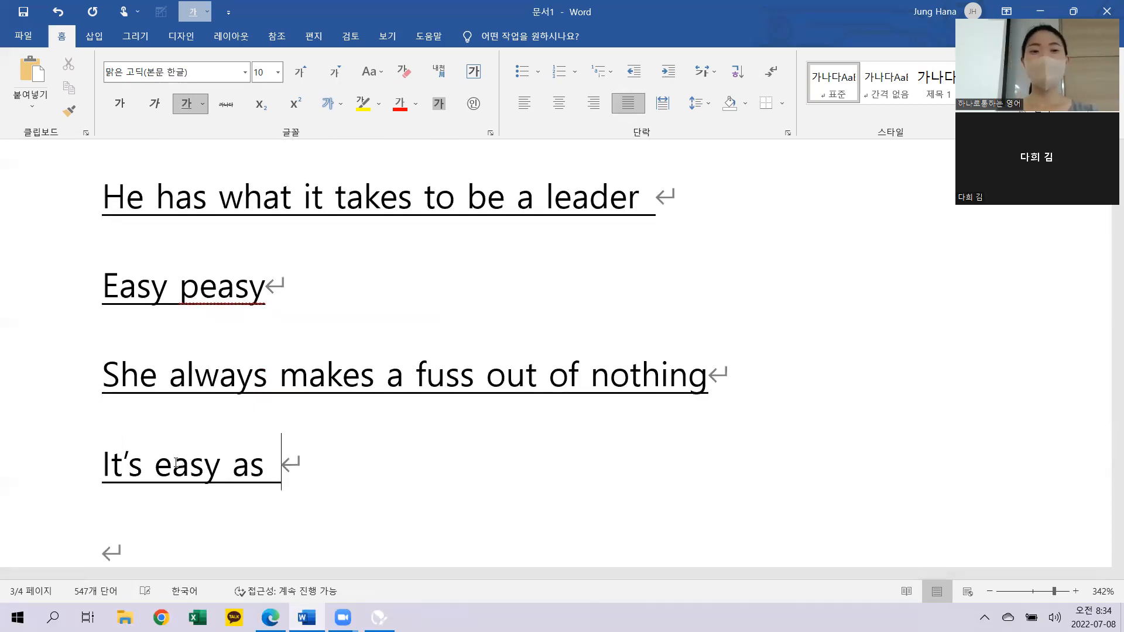
pyautogui.write('pie.')
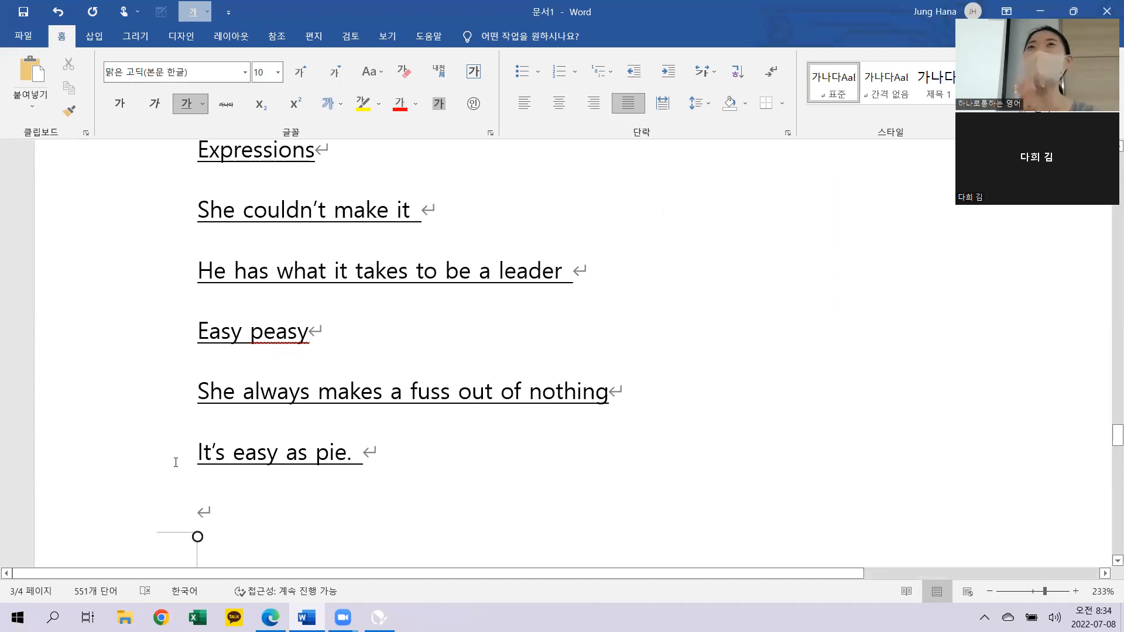
pyautogui.click(198, 513)
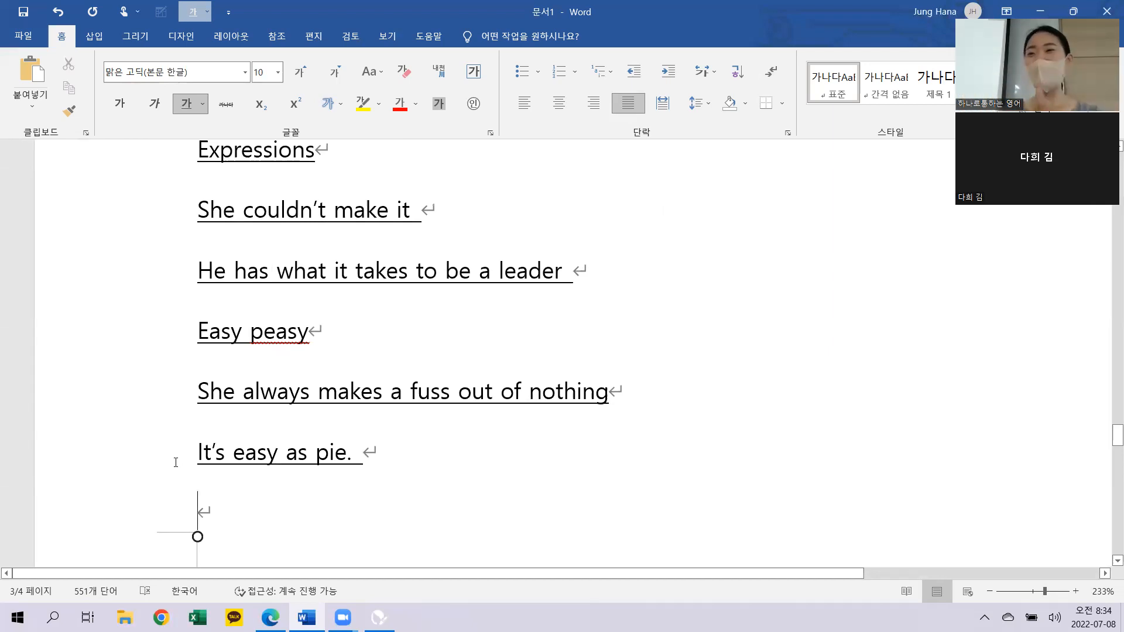